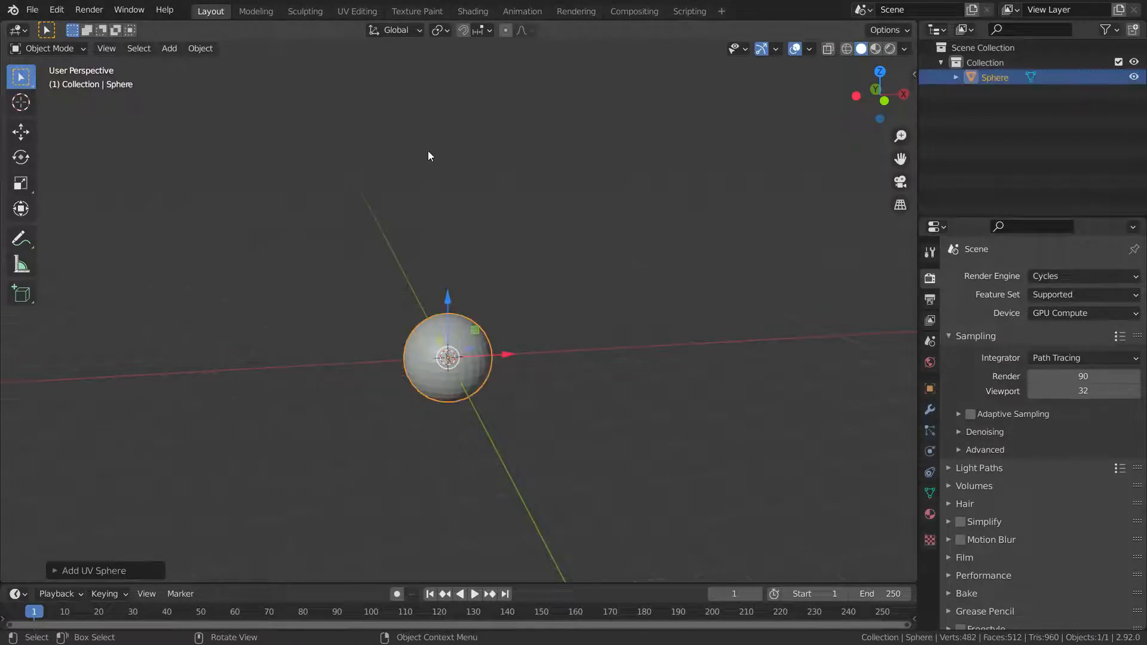
Step: Duplicate the sphere and move the independent copy off to the side of the original
{"action": "key", "text": "shift+d"}
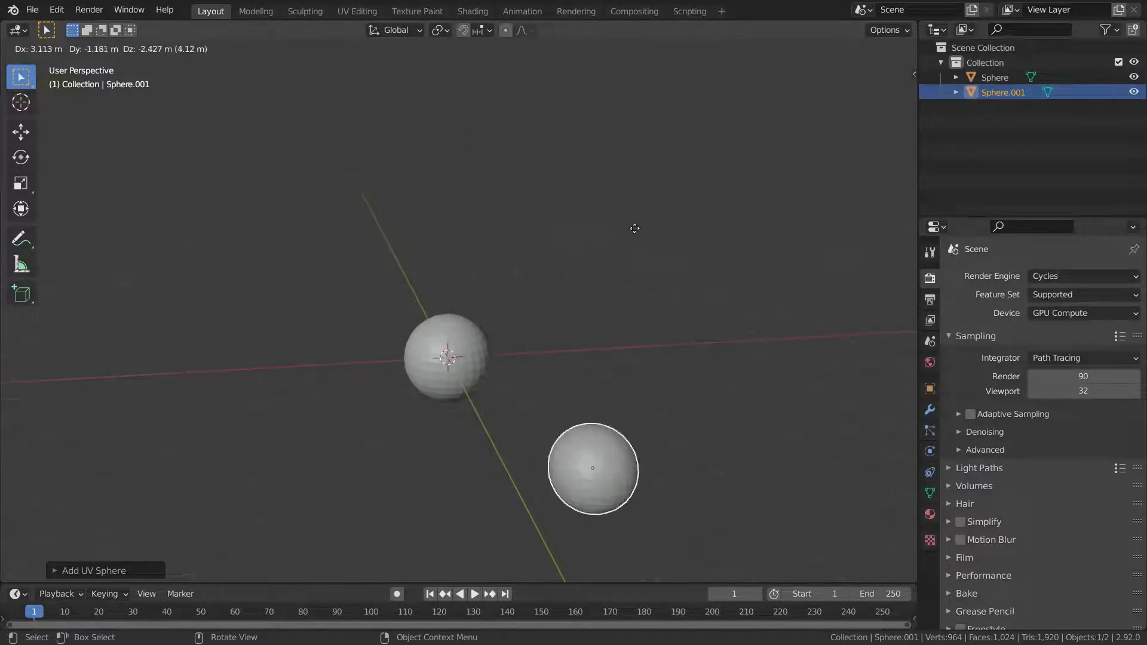
{"action": "left_click_drag", "start_coordinate": [593, 468], "coordinate": [238, 373]}
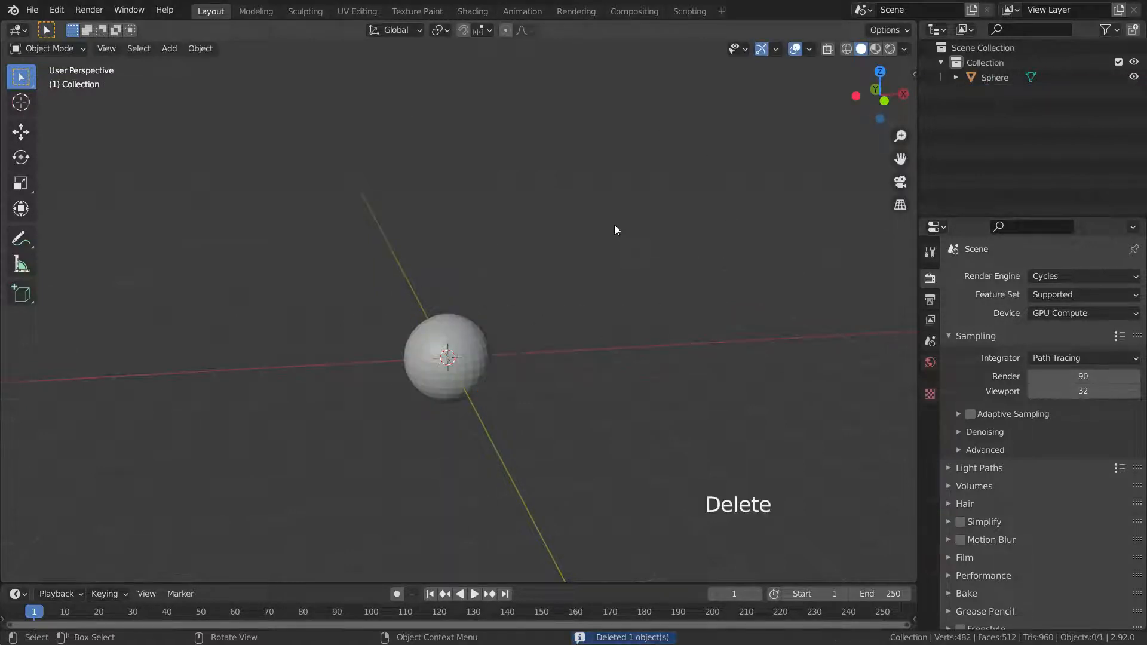
{"action": "left_click", "coordinate": [446, 358]}
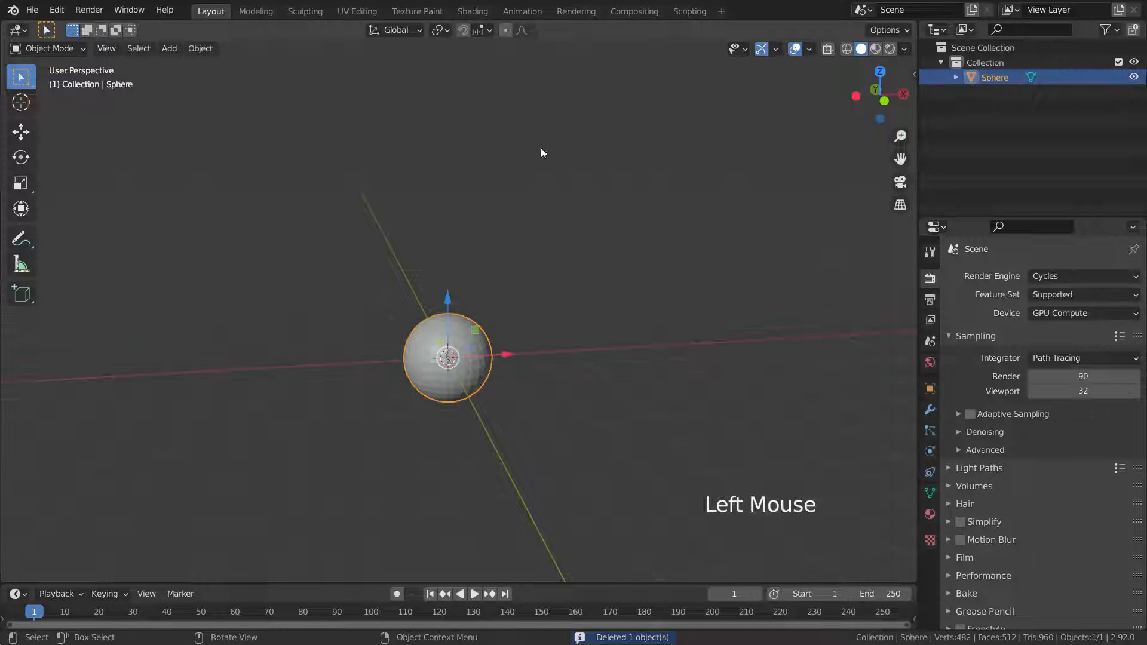
{"action": "right_click", "coordinate": [446, 357]}
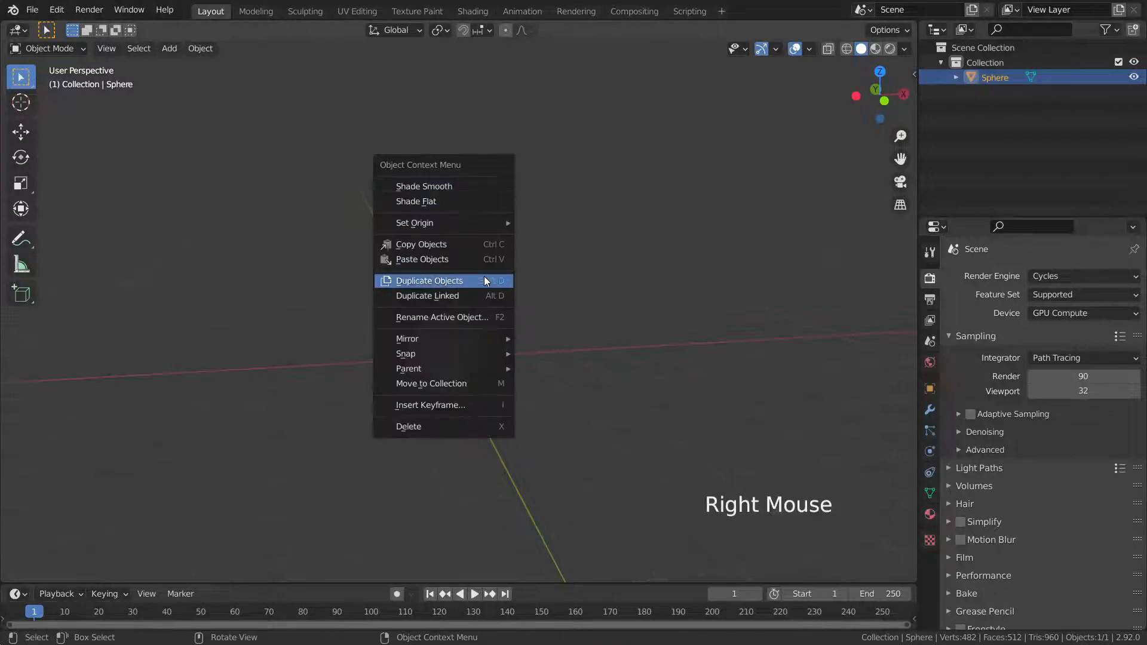
{"action": "left_click", "coordinate": [429, 280]}
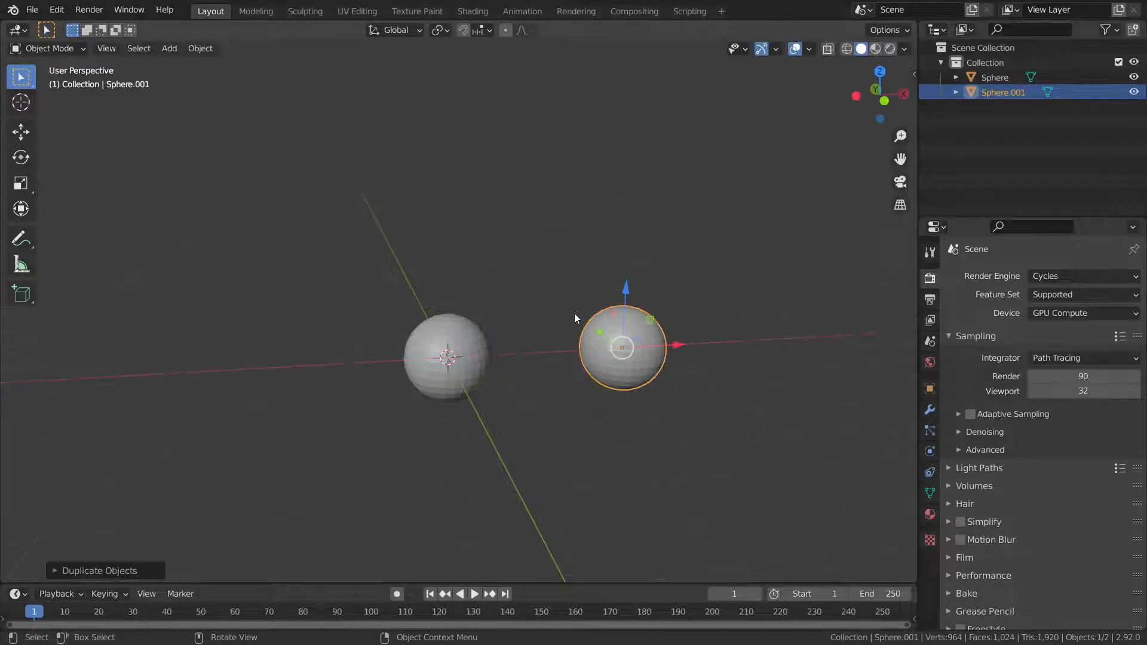
Step: Orbit around the two spheres and settle on the front view (numpad 1)
{"action": "left_click_drag", "start_coordinate": [575, 317], "coordinate": [481, 437]}
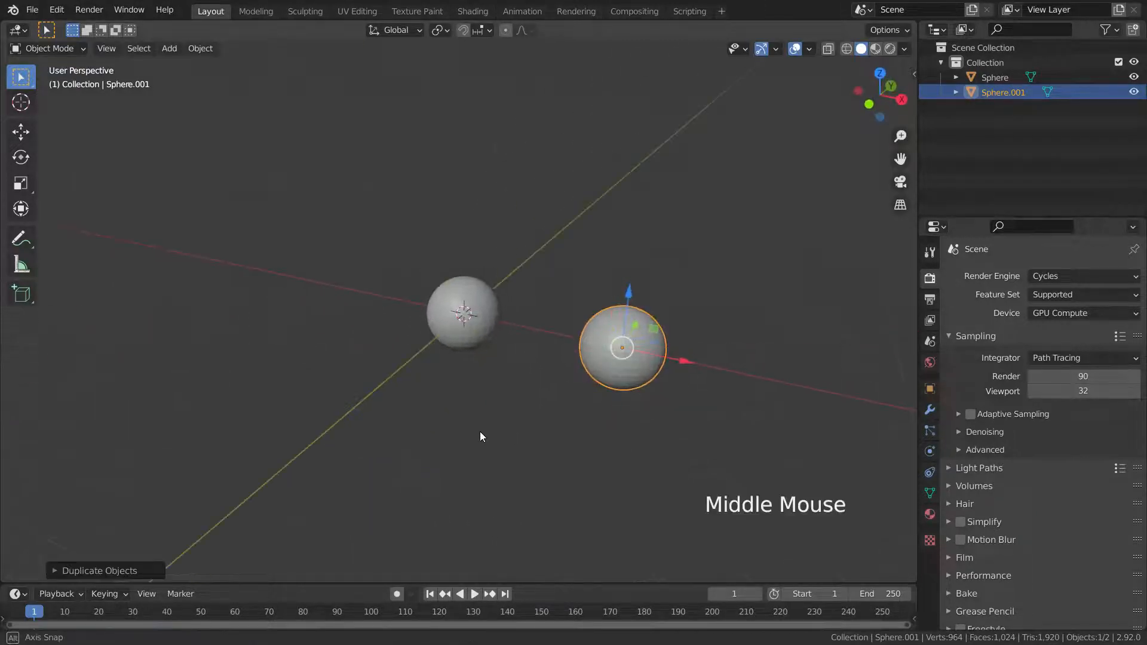
{"action": "left_click_drag", "start_coordinate": [481, 436], "coordinate": [646, 114]}
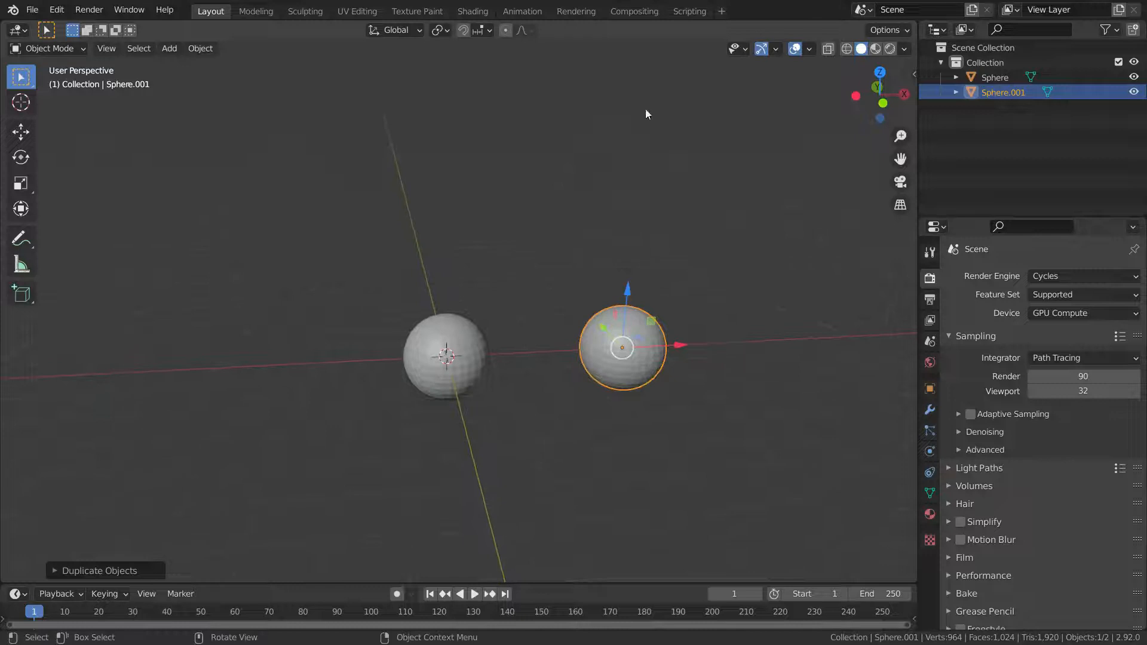
{"action": "key", "text": "KP_1"}
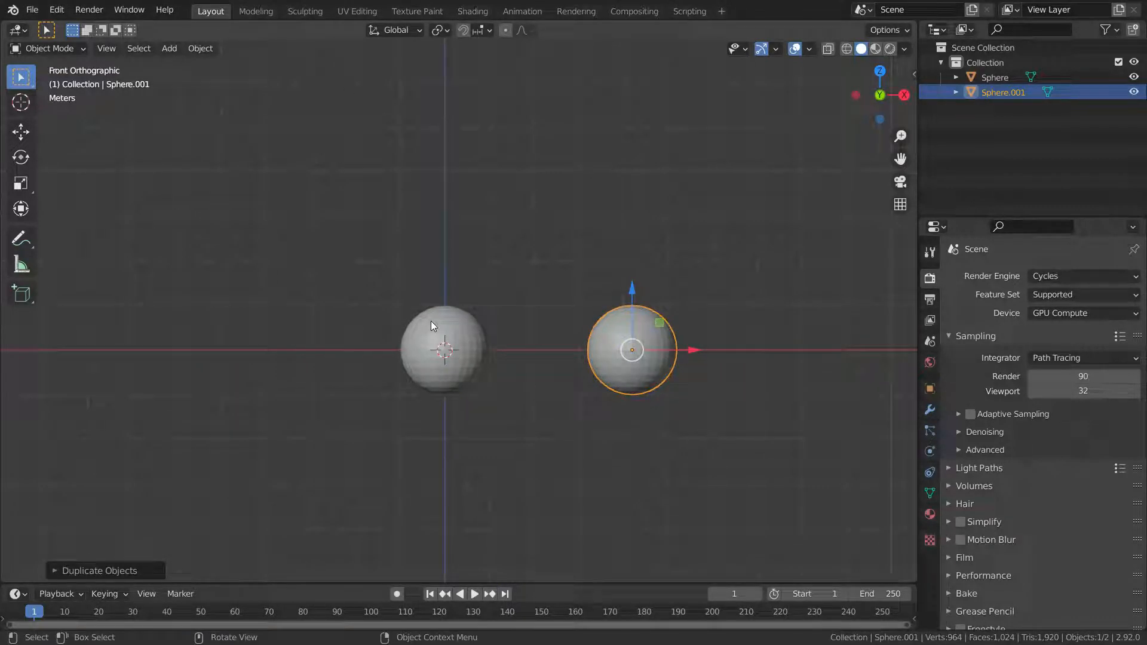
{"action": "left_click", "coordinate": [443, 349]}
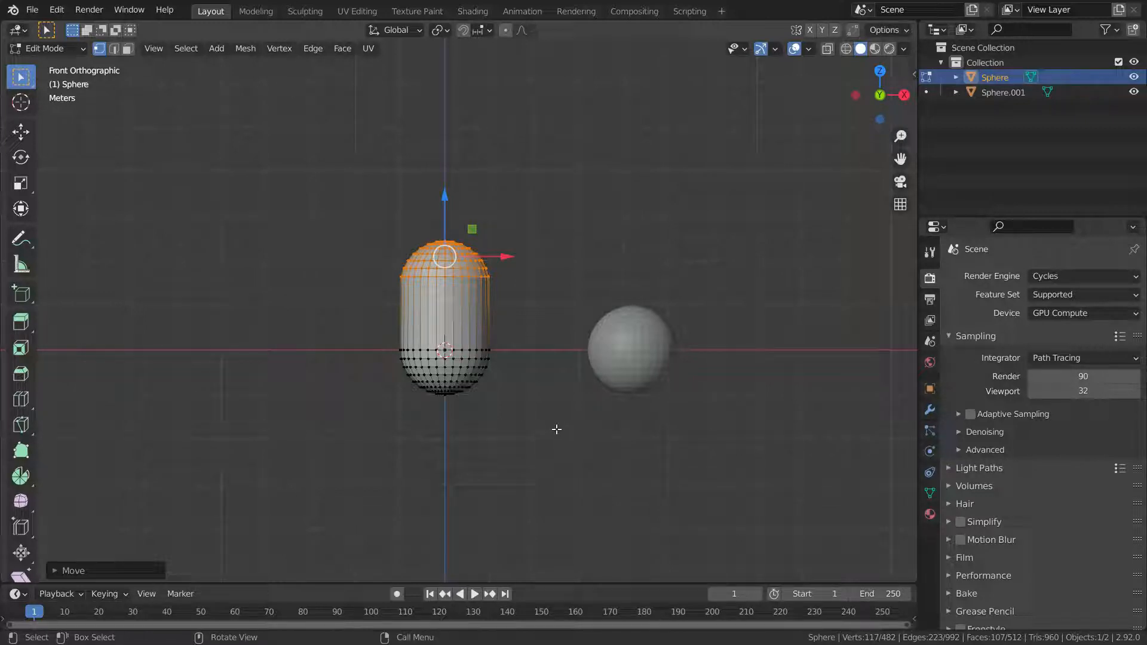
{"action": "key", "text": "ctrl+z"}
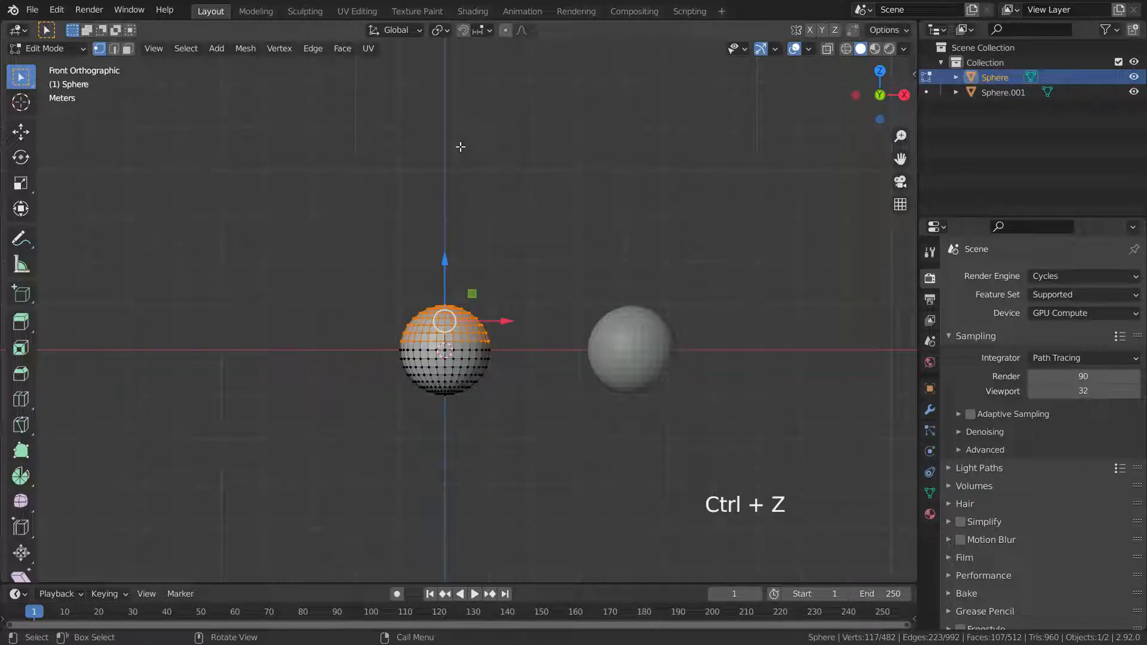
{"action": "key", "text": "ctrl+z"}
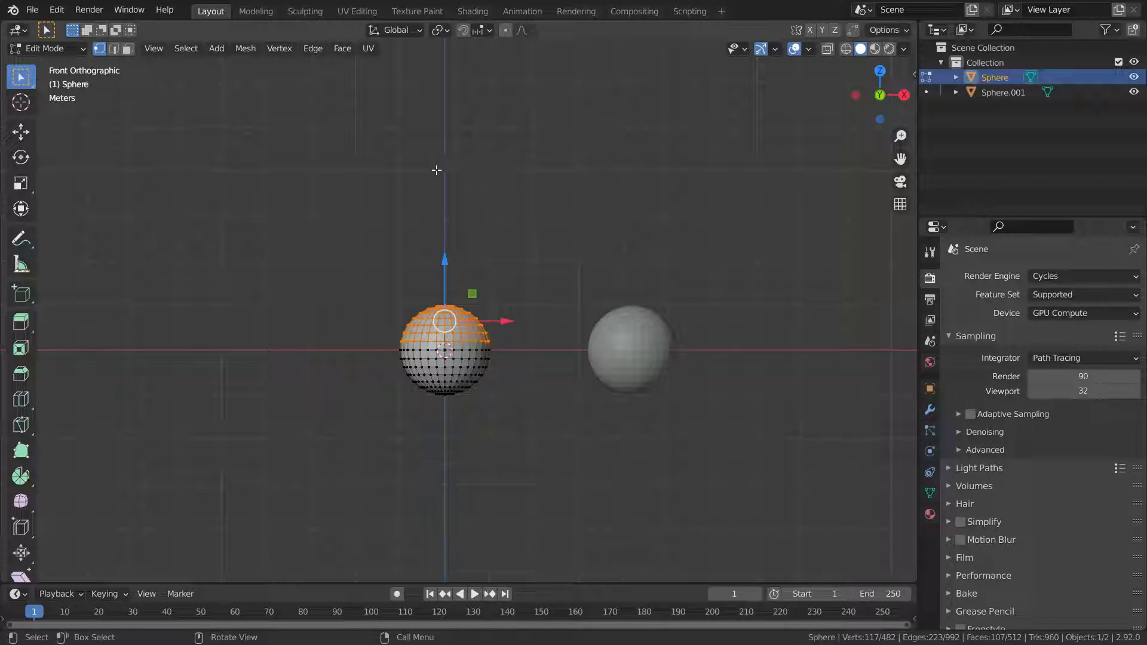
{"action": "key", "text": "Tab"}
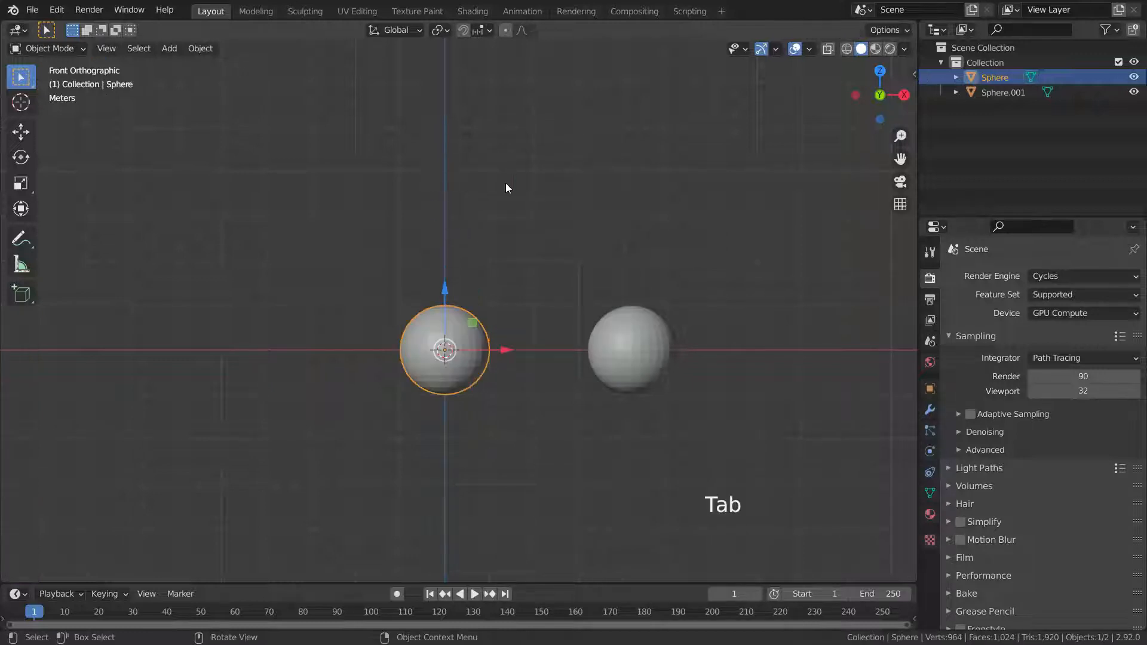
{"action": "key", "text": "Tab"}
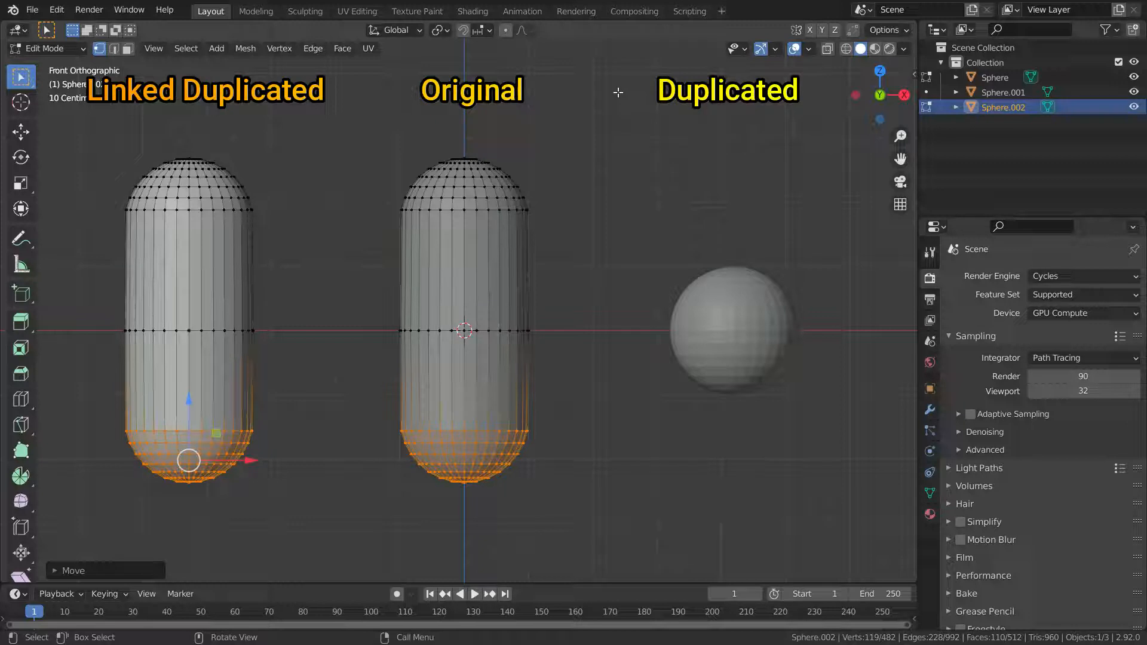
Step: Undo the stretch on the shared sphere mesh and exit Edit Mode
{"action": "key", "text": "ctrl+z"}
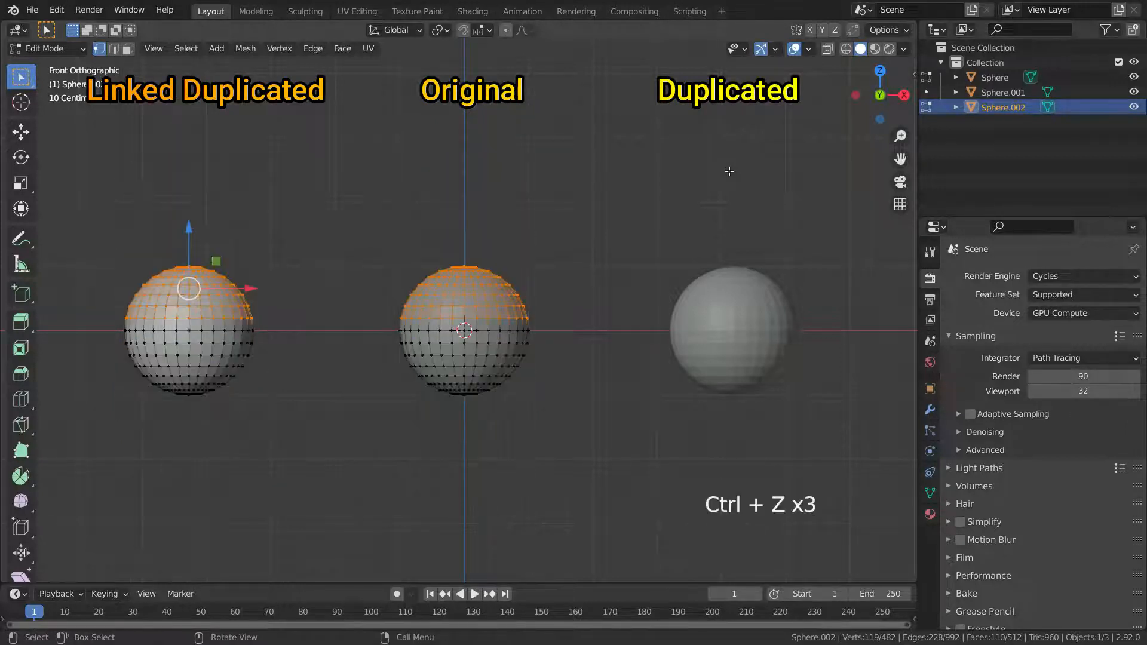
{"action": "key", "text": "Tab"}
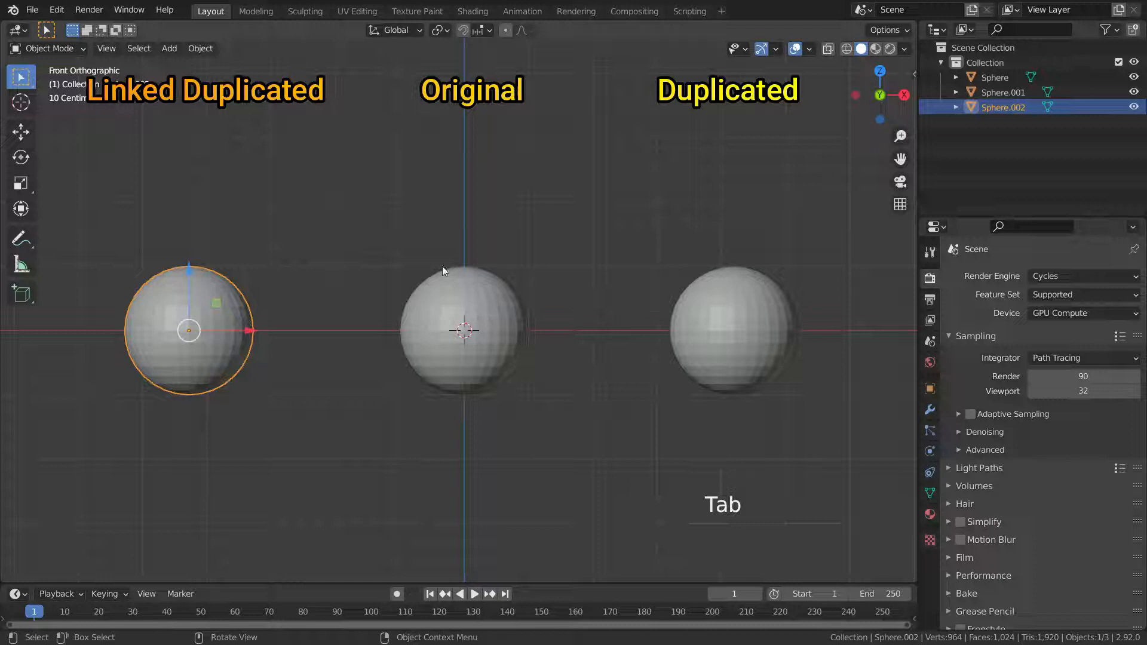
Step: Add a Decimate modifier to the linked sphere, remove it, then view its mesh data
{"action": "left_click", "coordinate": [930, 408]}
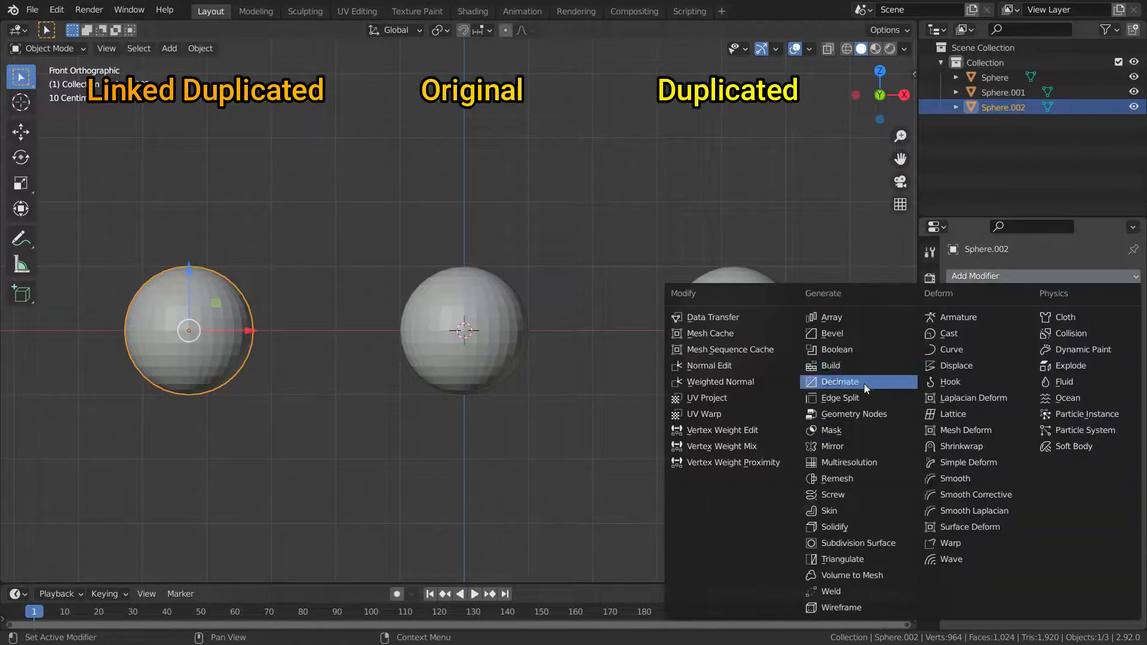
{"action": "left_click", "coordinate": [838, 381]}
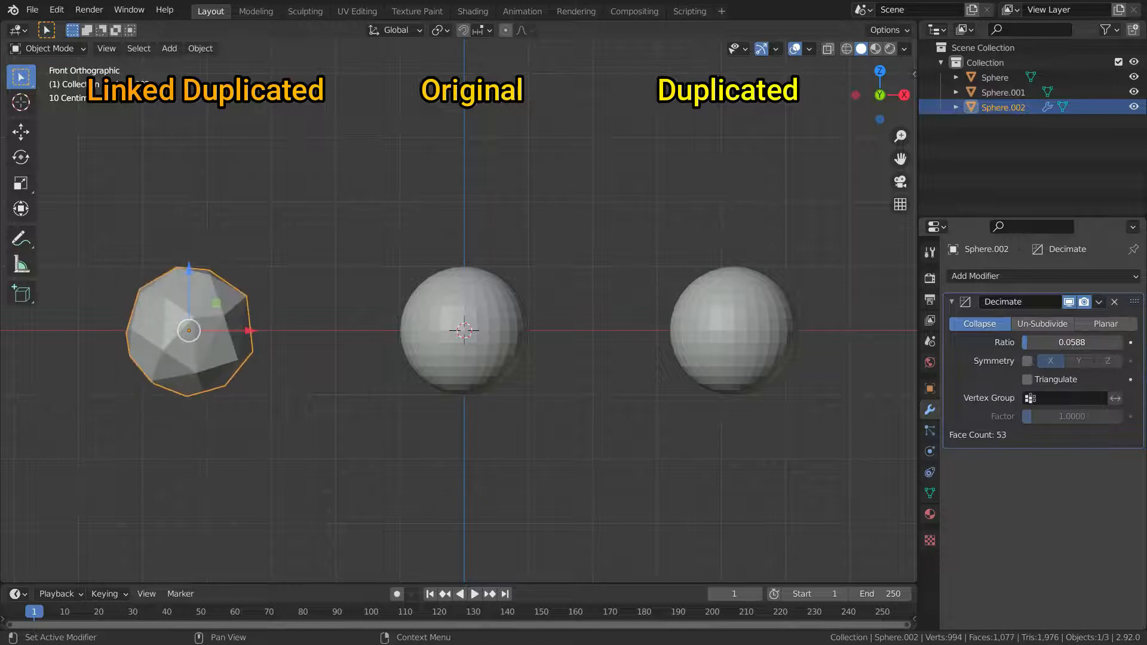
{"action": "left_click", "coordinate": [1114, 301]}
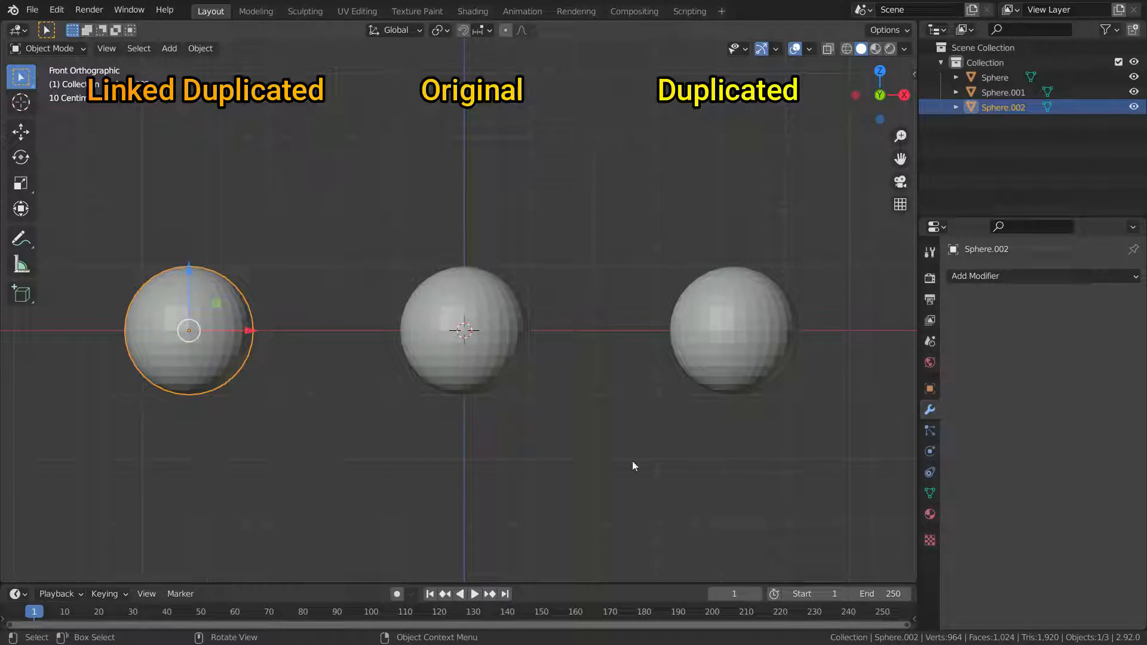
{"action": "left_click", "coordinate": [930, 492]}
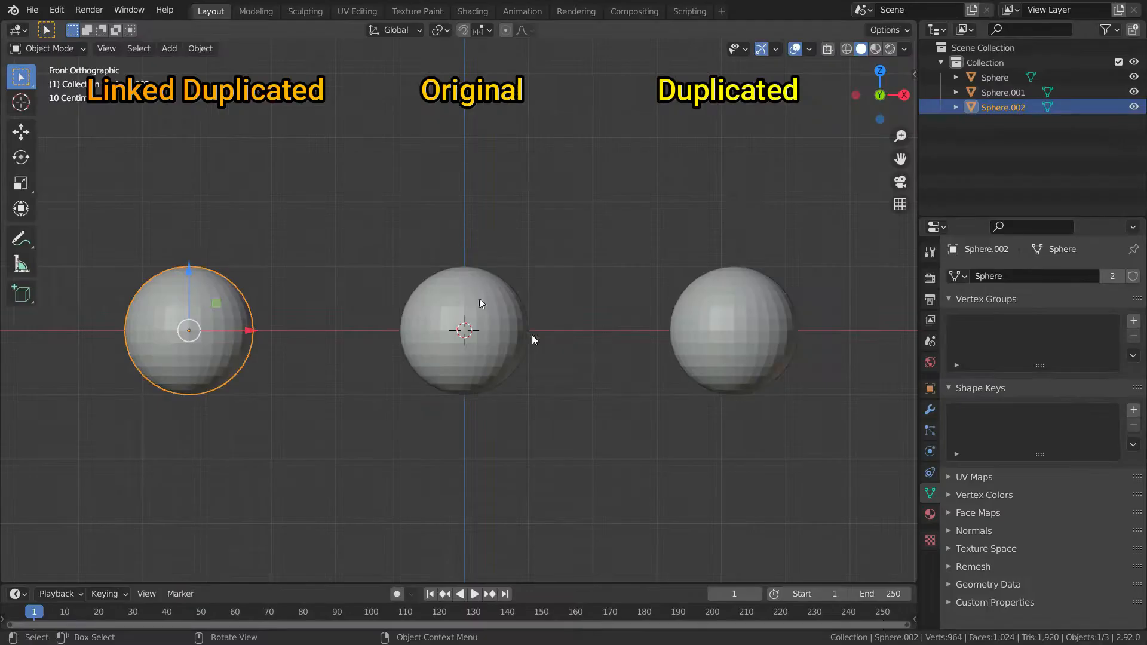
{"action": "mouse_move", "coordinate": [345, 177]}
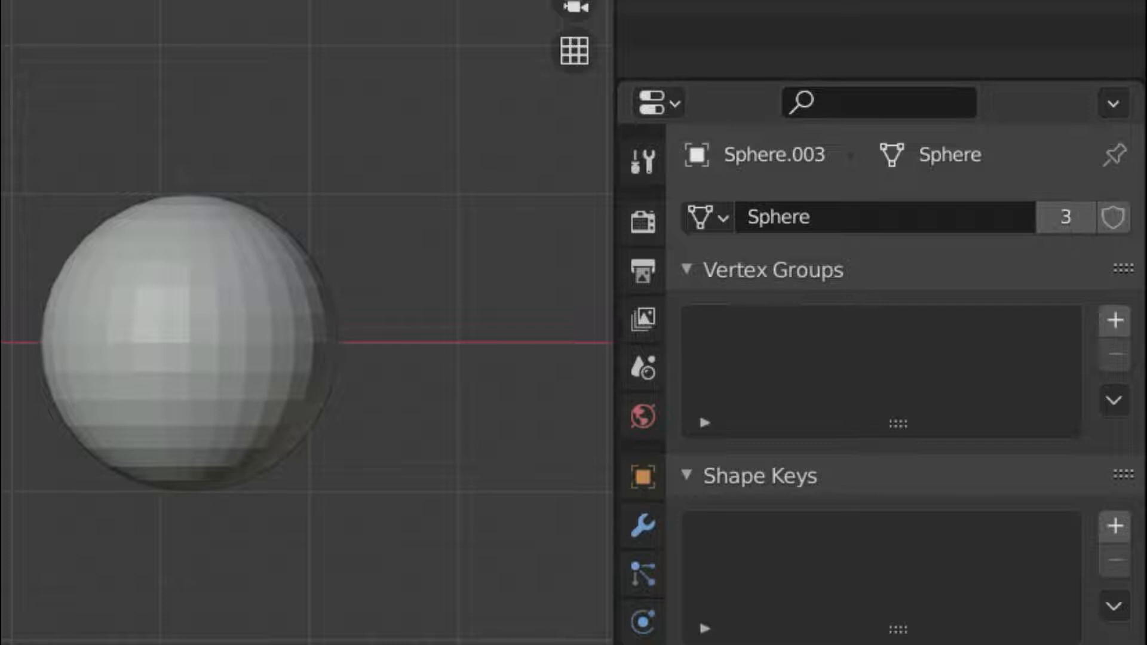
{"action": "mouse_move", "coordinate": [1064, 217]}
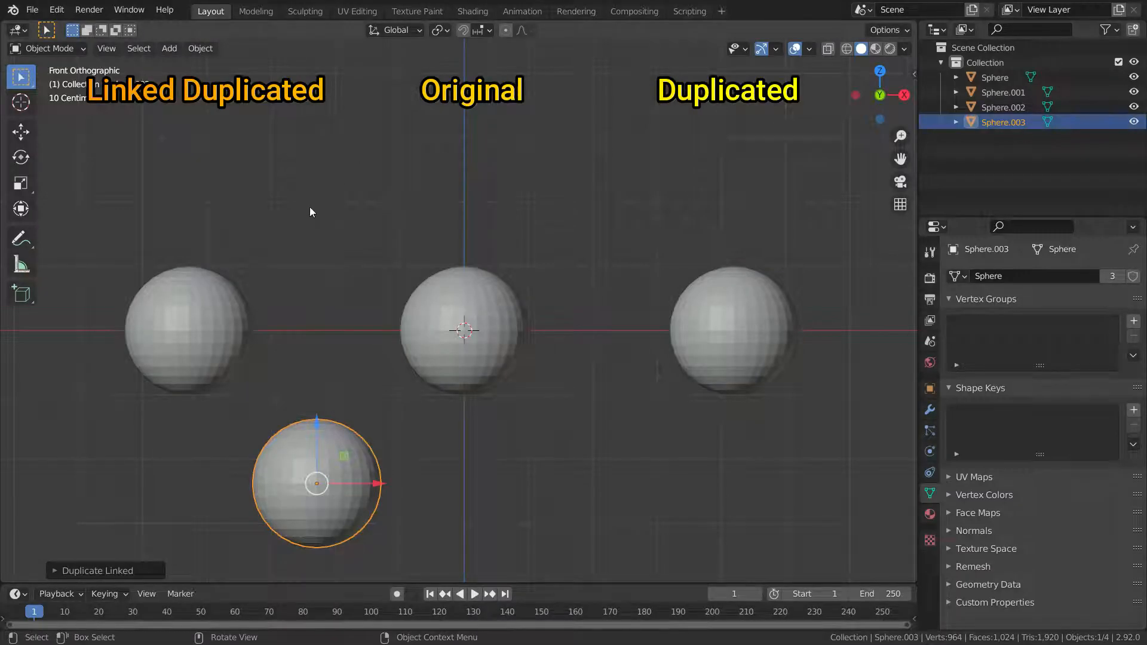
Step: Raise the top half of the linked copy's mesh in Edit Mode, then exit Edit Mode
{"action": "key", "text": "Tab"}
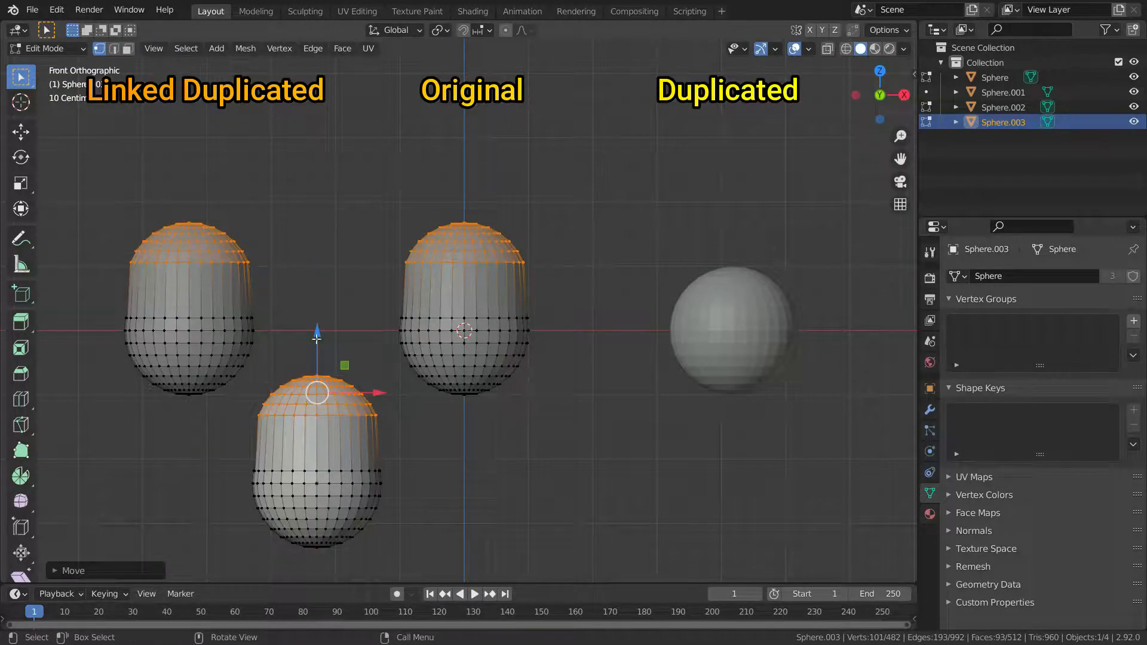
{"action": "key", "text": "ctrl"}
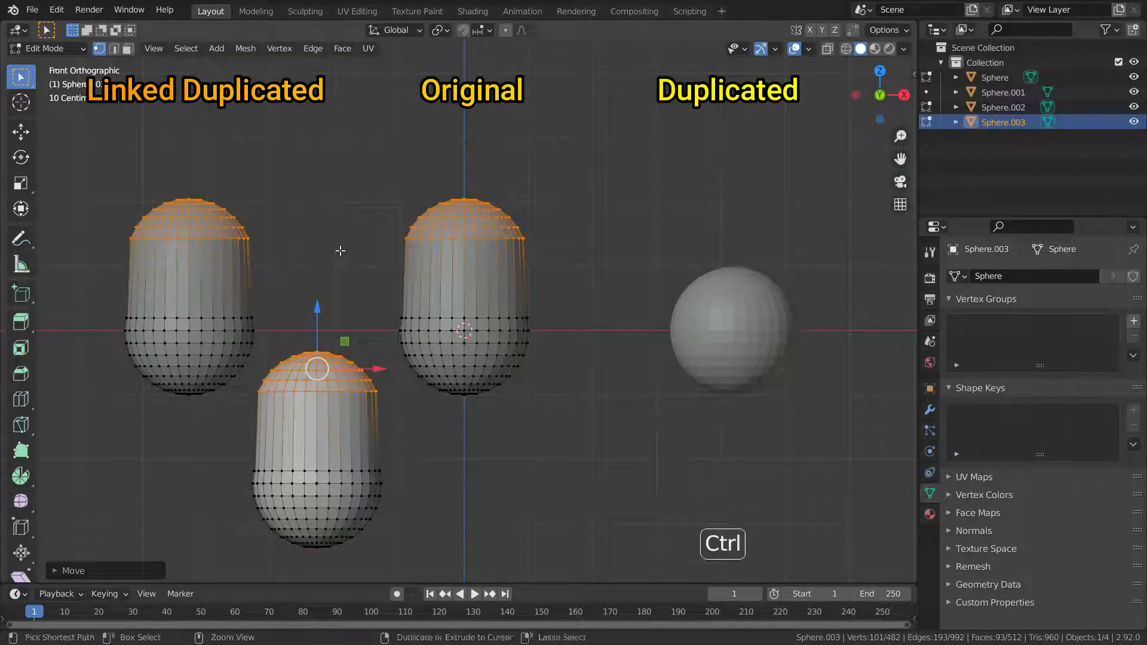
{"action": "key", "text": "Tab"}
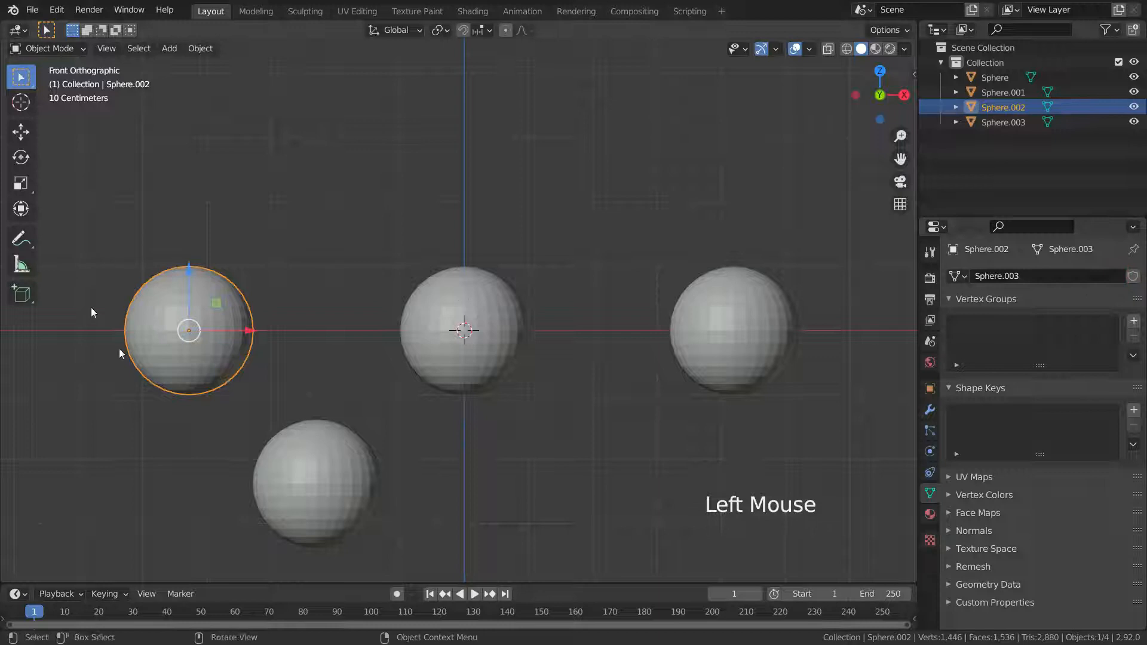
Step: Stretch the left sphere's bottom in Edit Mode, undo it, exit, and reselect that sphere
{"action": "key", "text": "Tab"}
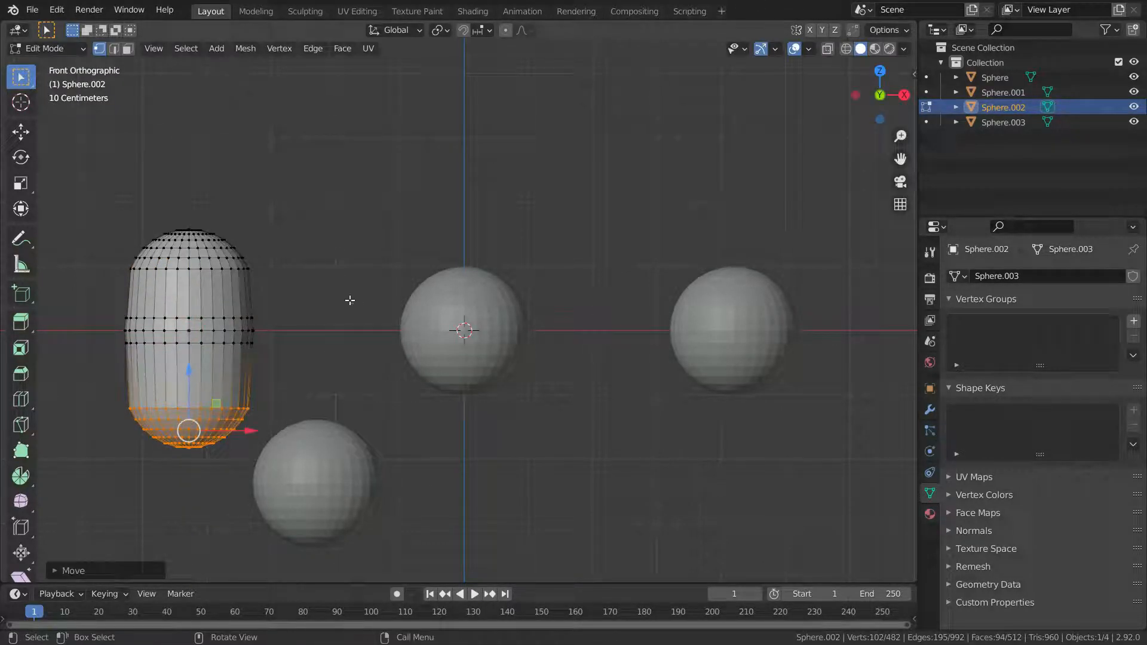
{"action": "key", "text": "ctrl+z"}
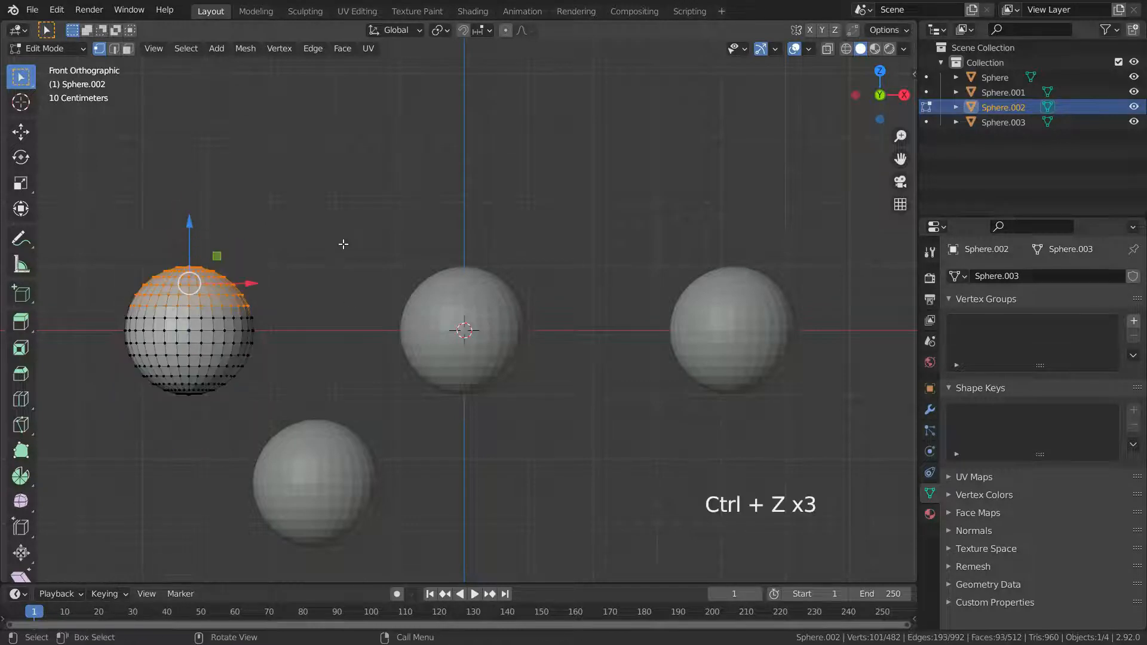
{"action": "key", "text": "Tab"}
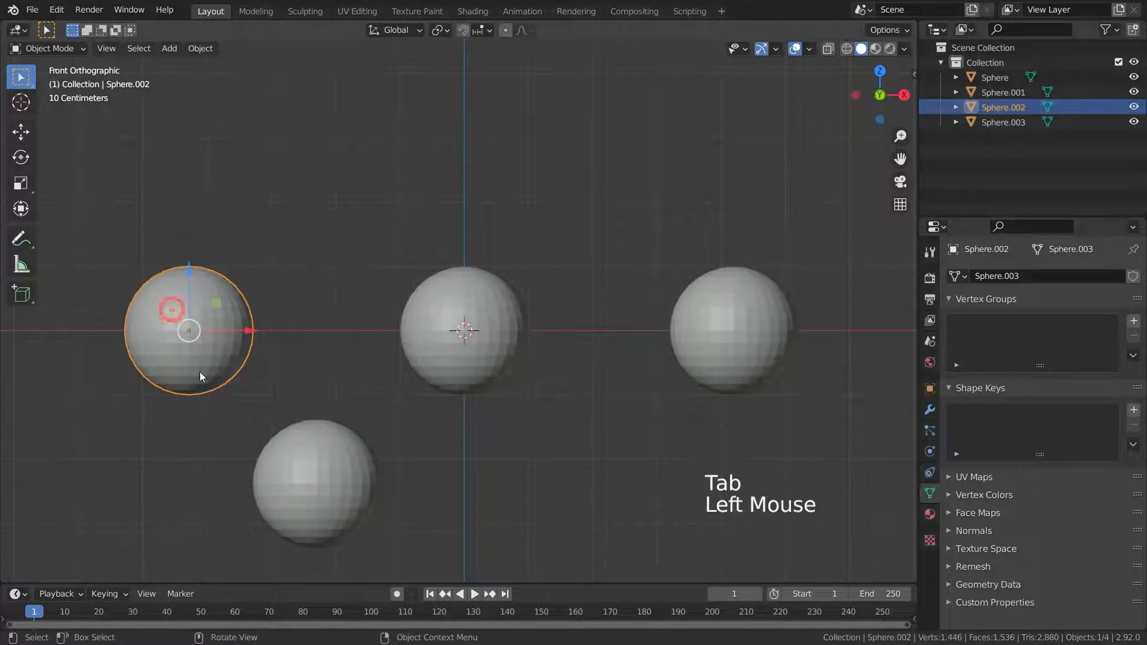
{"action": "left_click", "coordinate": [733, 329]}
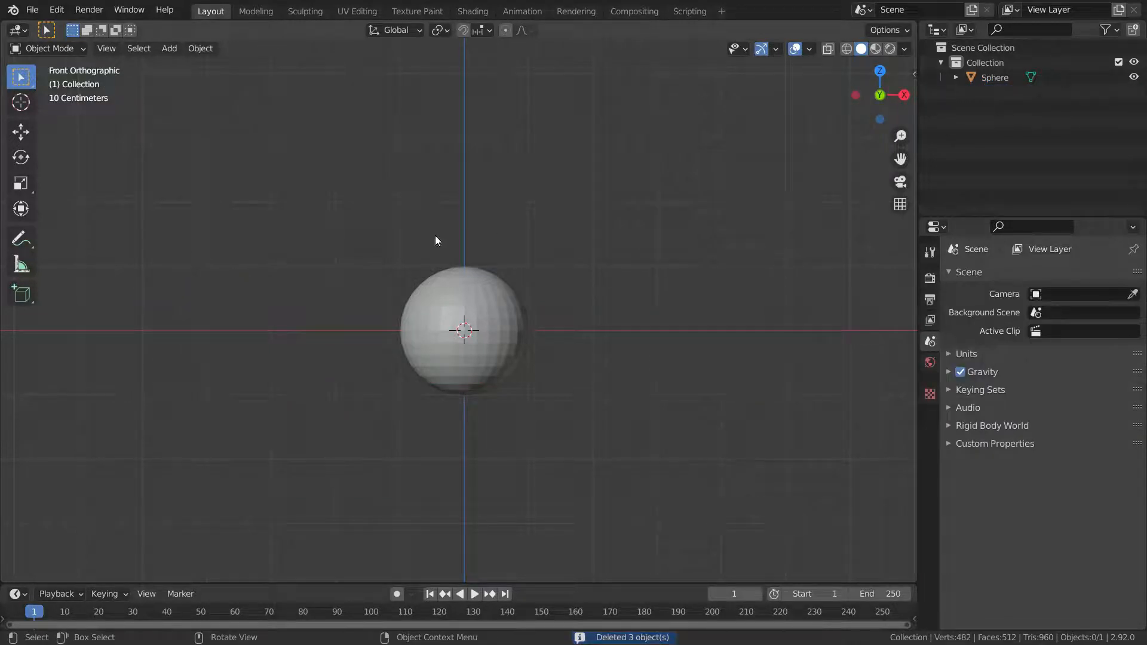
Step: Make independent Shift+D copies of the sphere, then test-edit one in Edit Mode
{"action": "key", "text": "shift+d"}
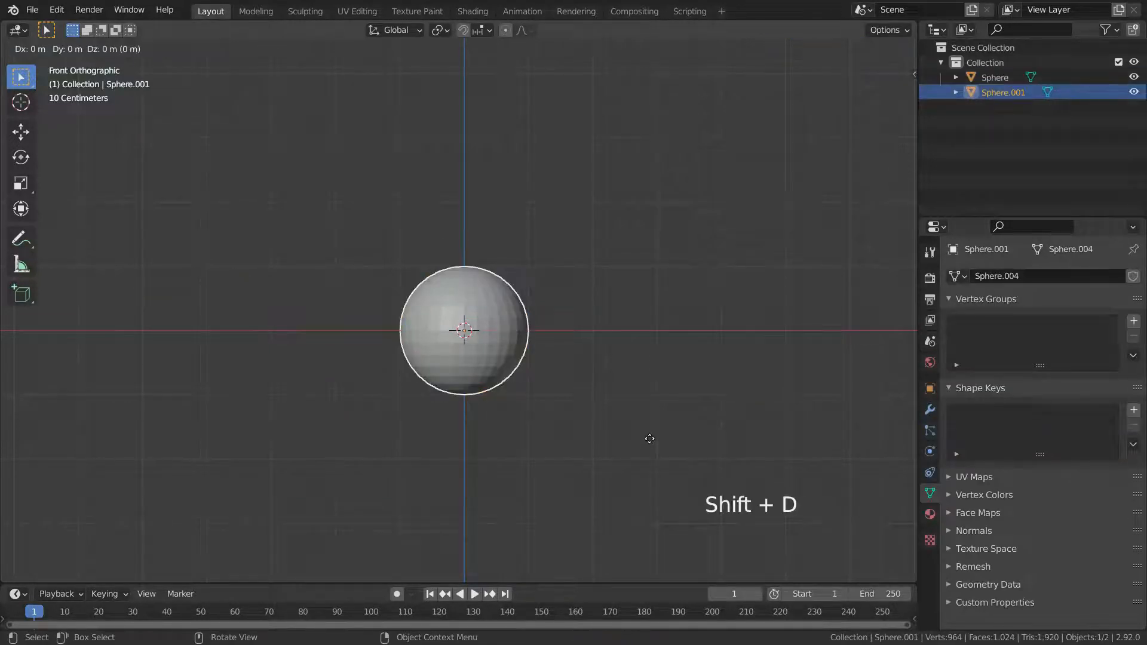
{"action": "key", "text": "Shift+D"}
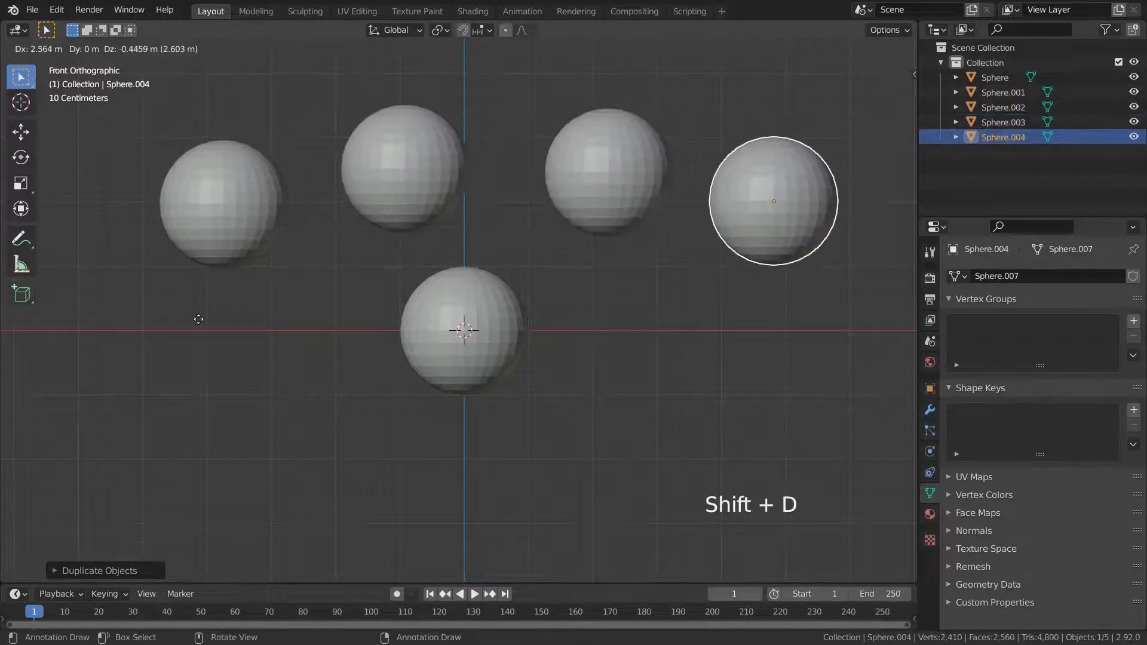
{"action": "key", "text": "Tab"}
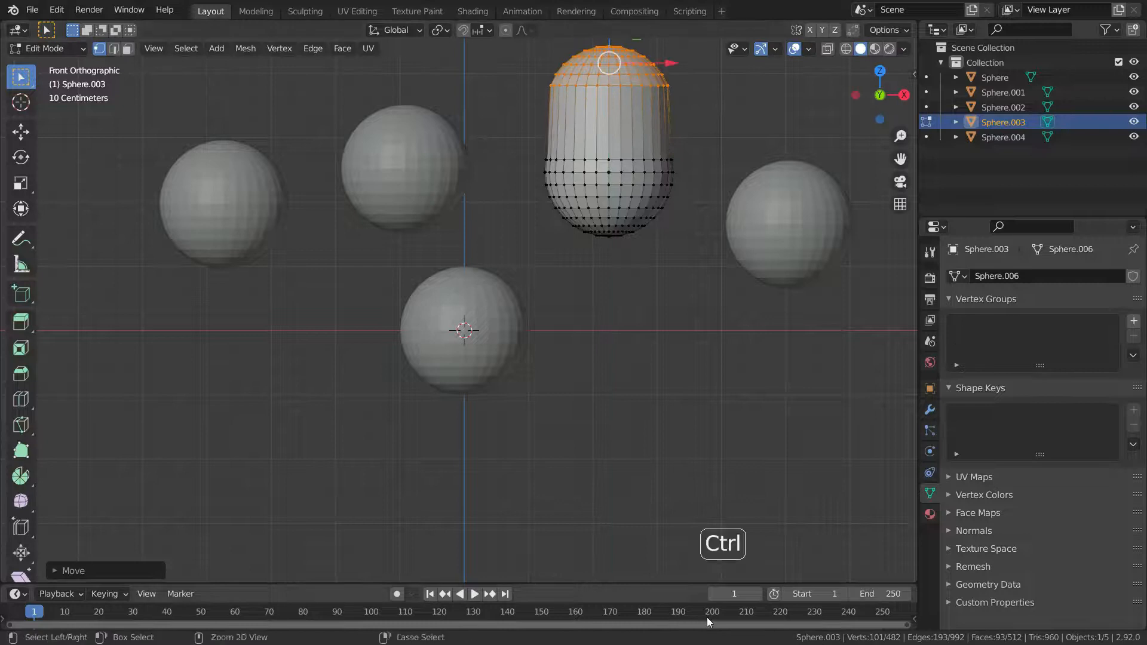
{"action": "key", "text": "Tab"}
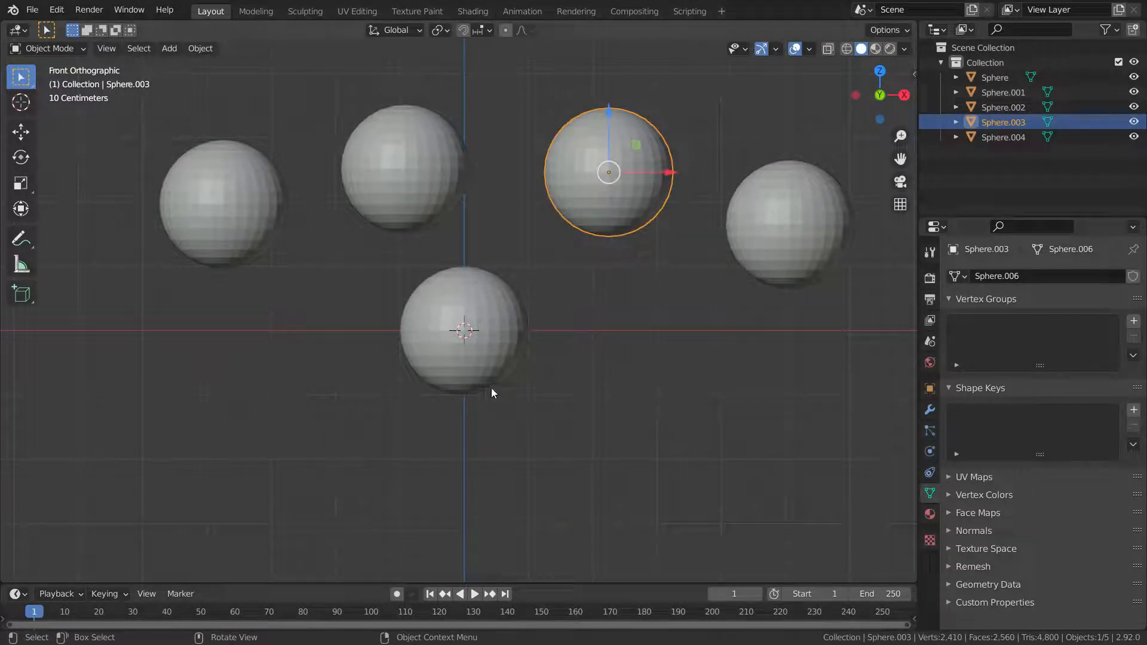
{"action": "mouse_move", "coordinate": [770, 233]}
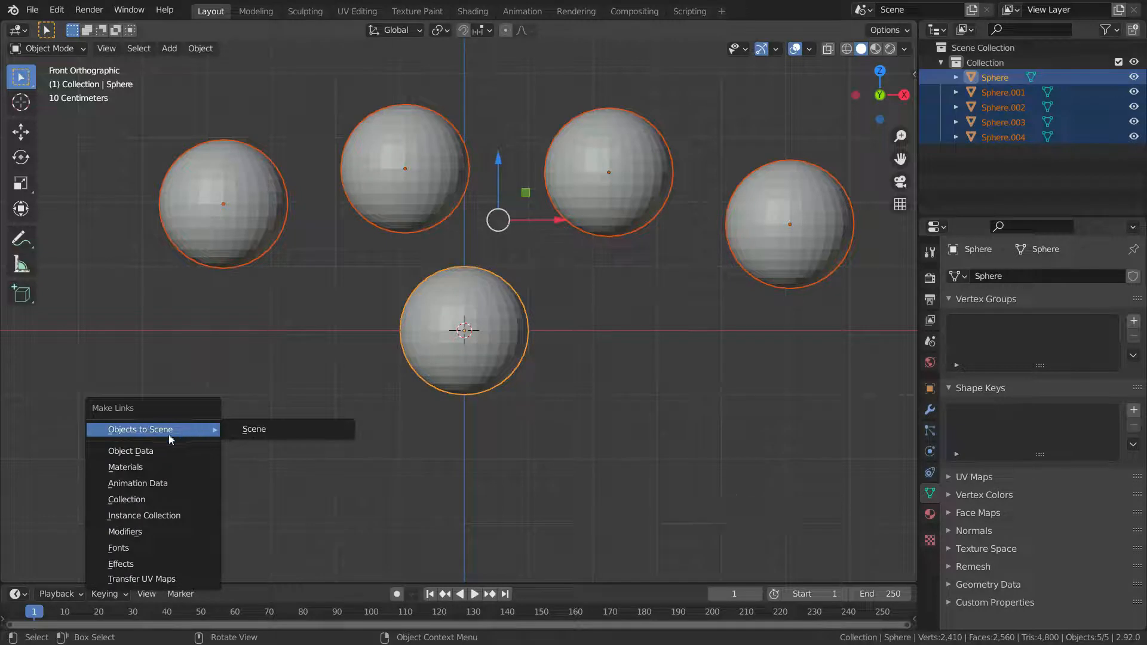
Step: Link the selected spheres to the original's Object Data and enter Edit Mode to check
{"action": "left_click", "coordinate": [131, 451]}
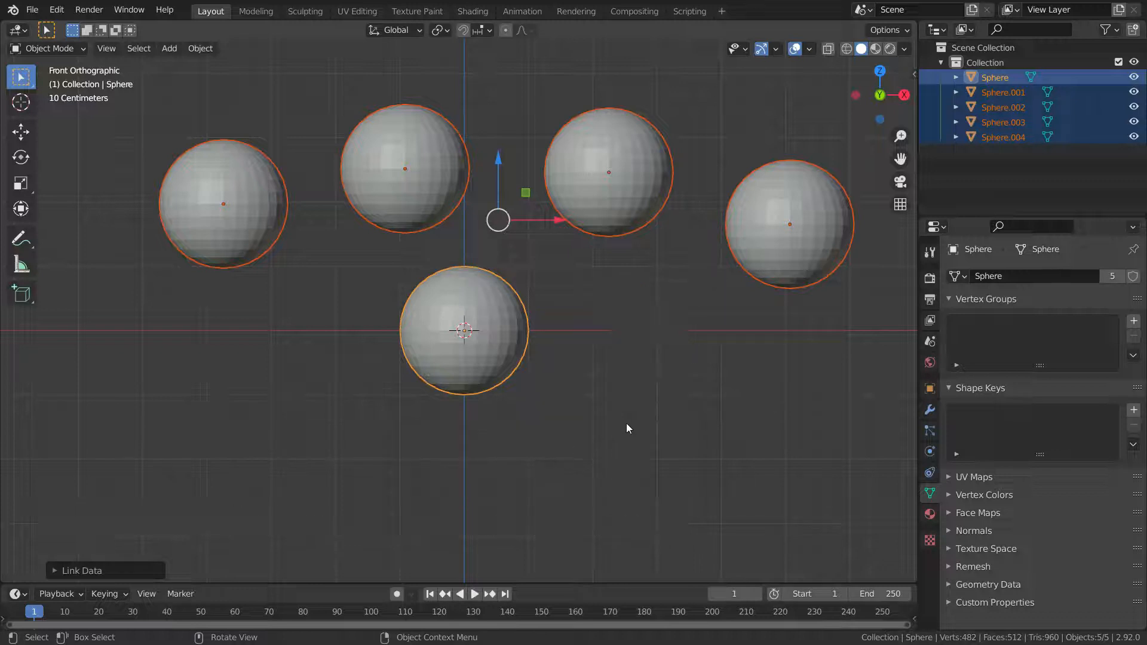
{"action": "key", "text": "Tab"}
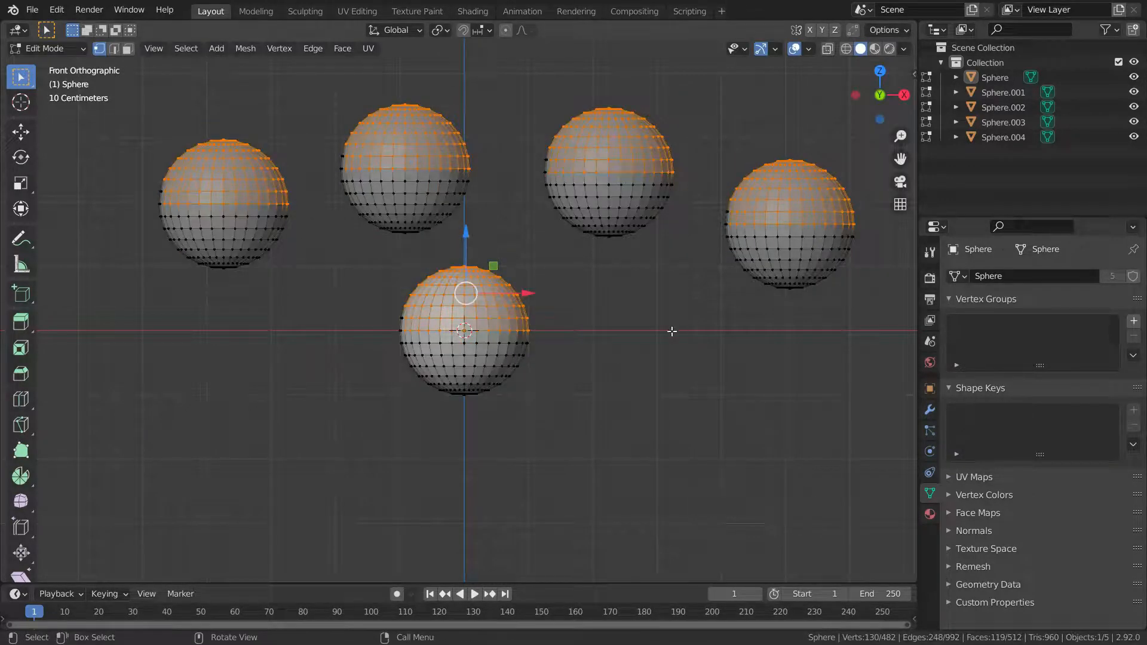
{"action": "left_click", "coordinate": [671, 330]}
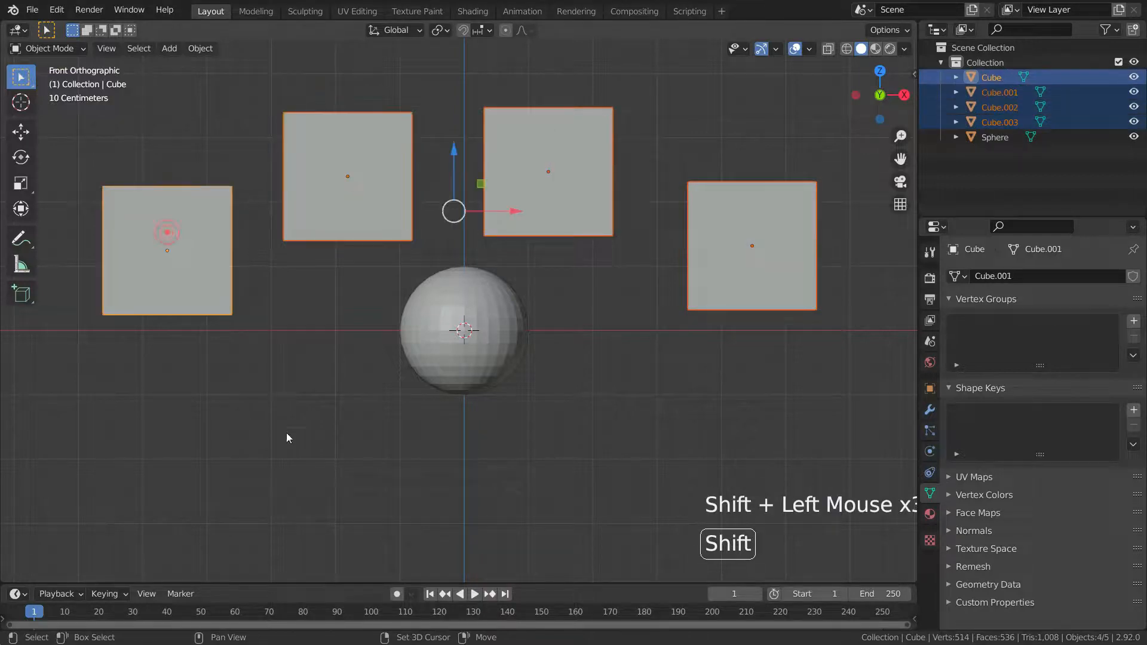
Step: Add the last cube to the selection and link the cubes to the sphere's Object Data
{"action": "left_click", "coordinate": [464, 332]}
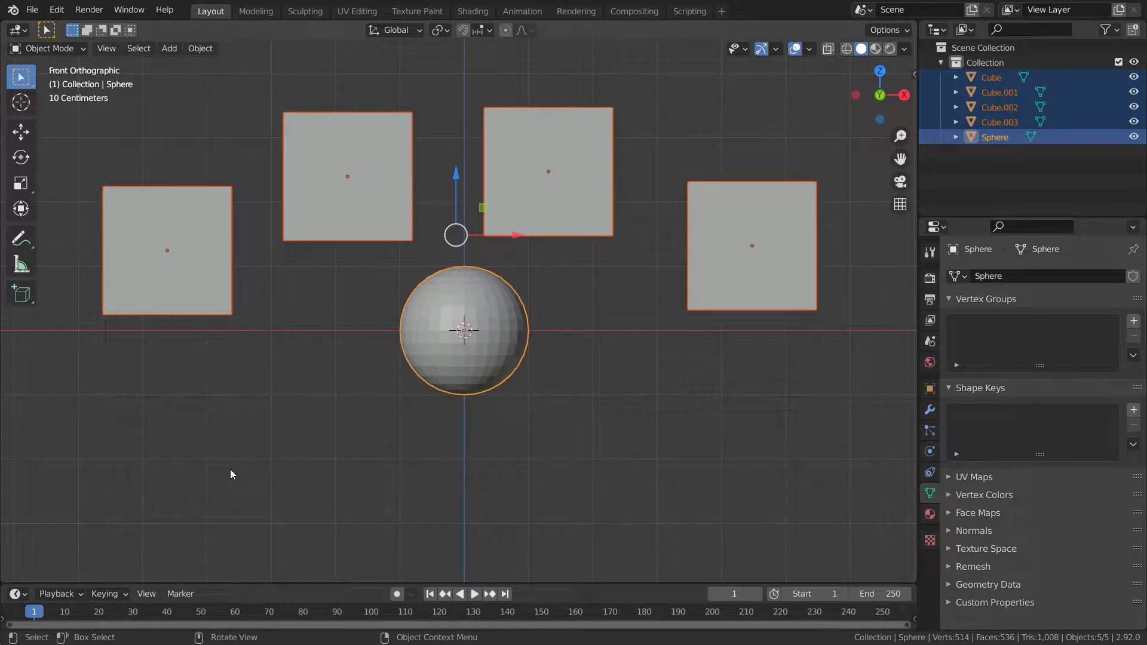
{"action": "key", "text": "ctrl+l"}
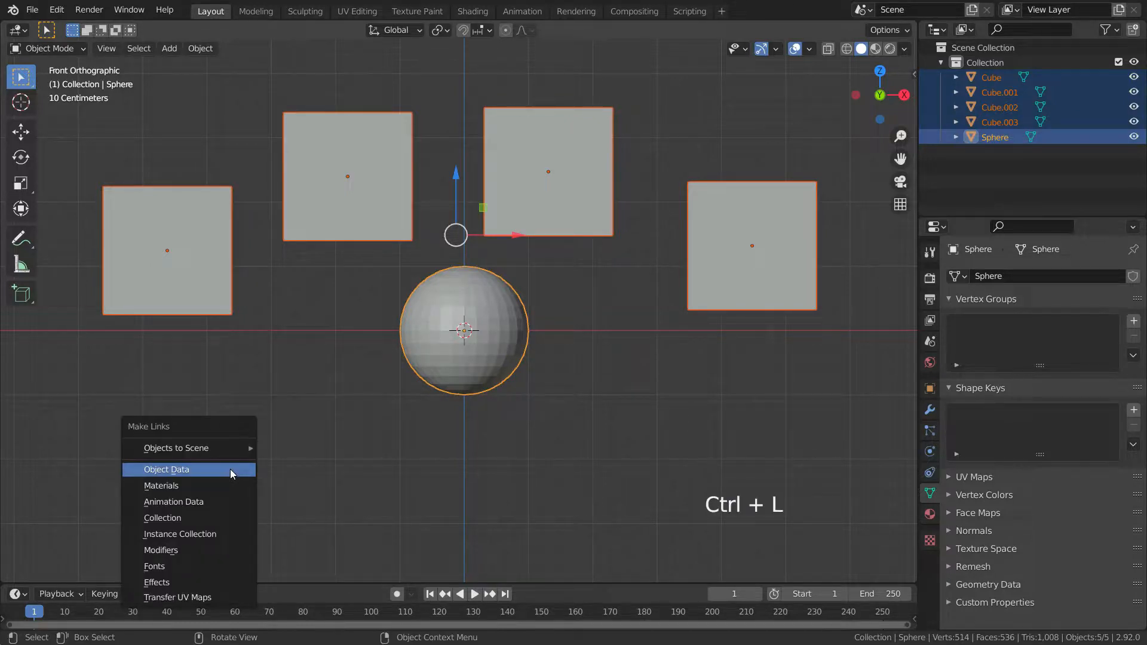
{"action": "left_click", "coordinate": [166, 468]}
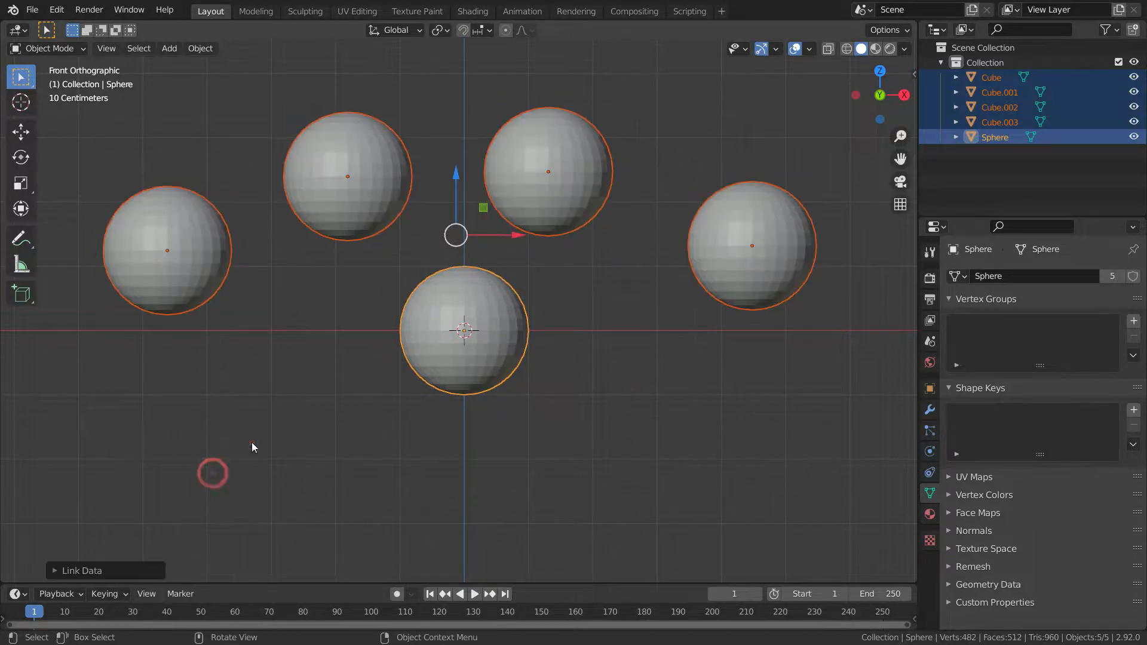
{"action": "mouse_move", "coordinate": [612, 163]}
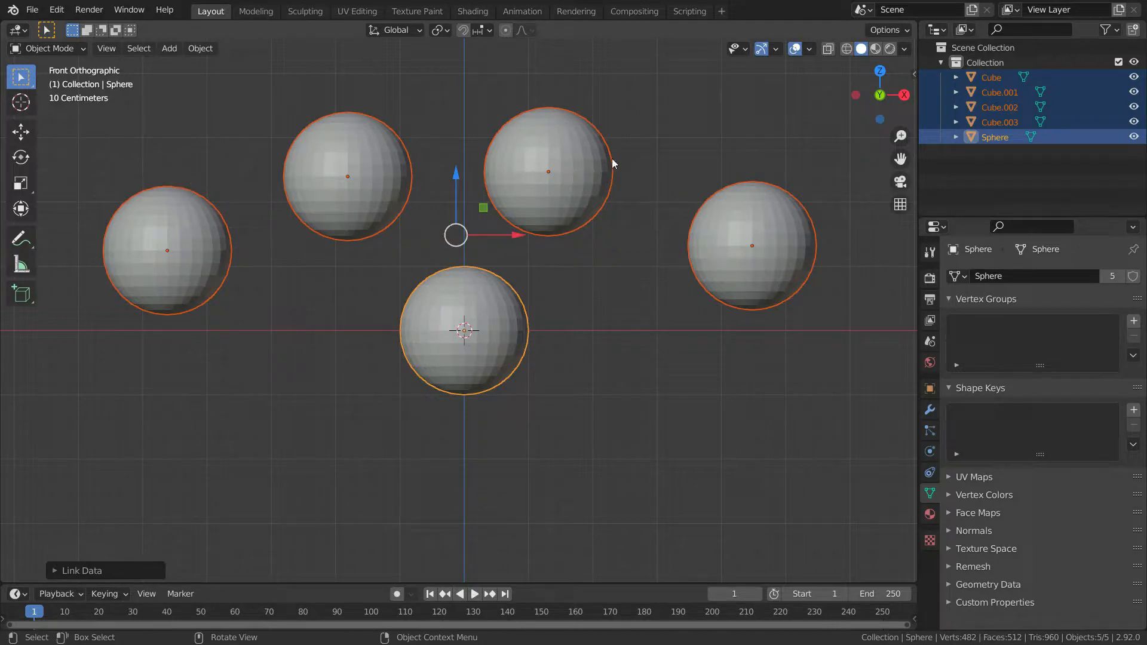